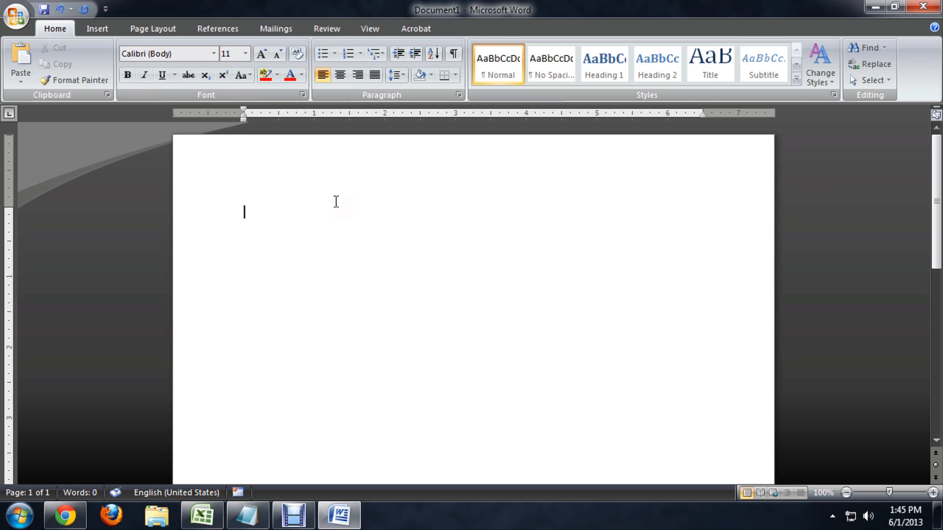
Step: Insert a Plain Number 1 page number at the top of the page
click(97, 28)
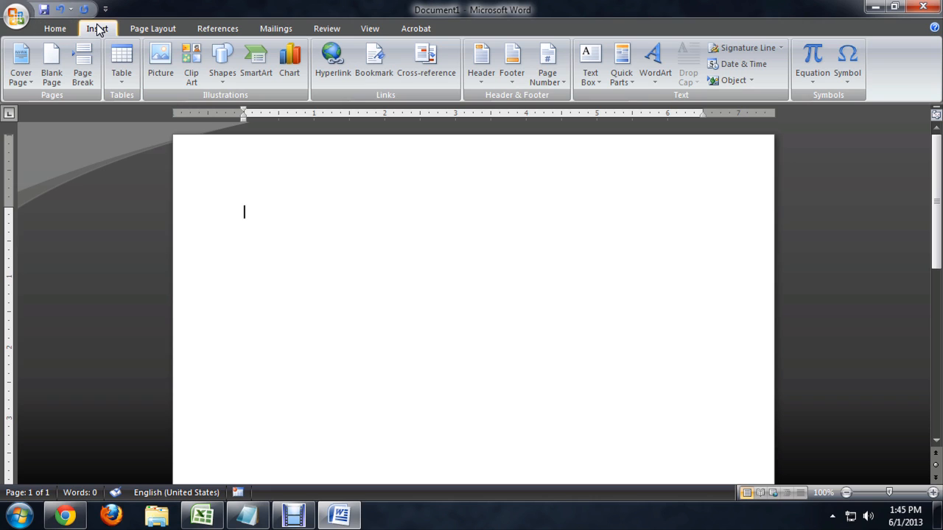
mouse_move(582, 94)
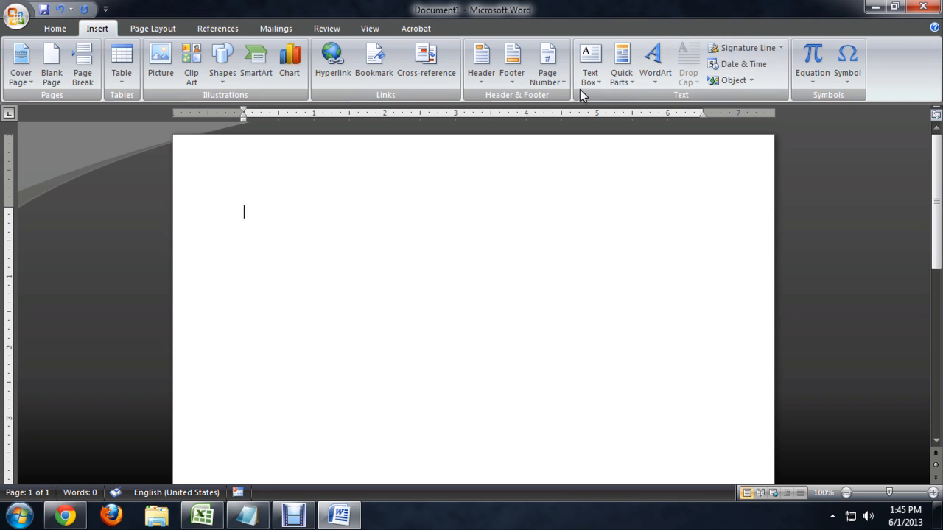
click(547, 63)
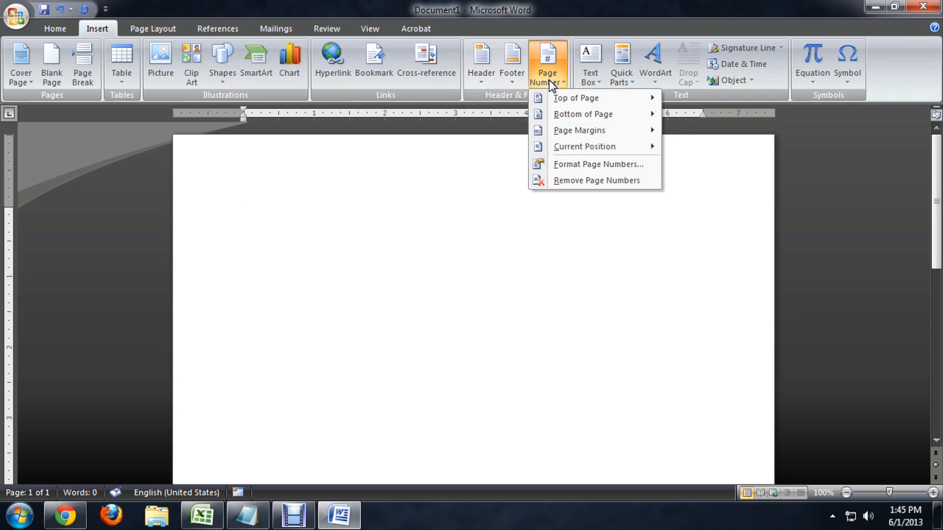
click(576, 98)
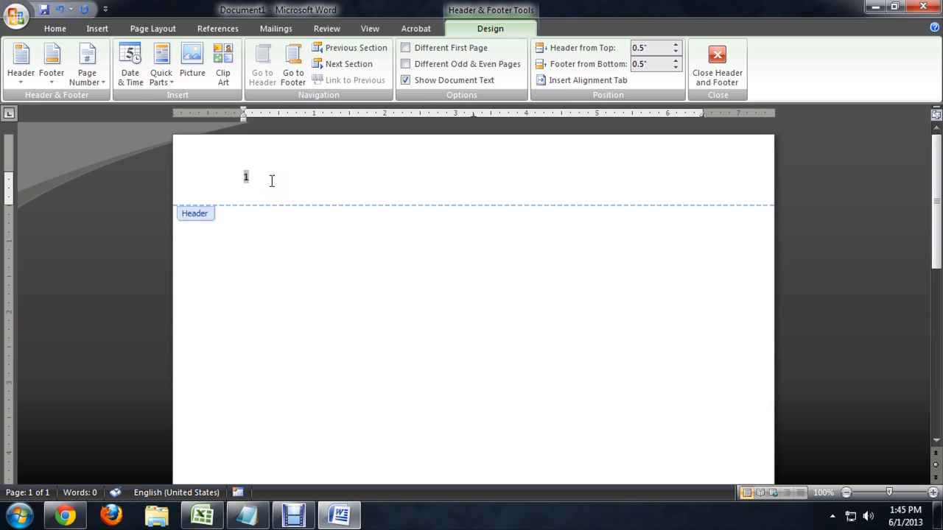
mouse_move(287, 372)
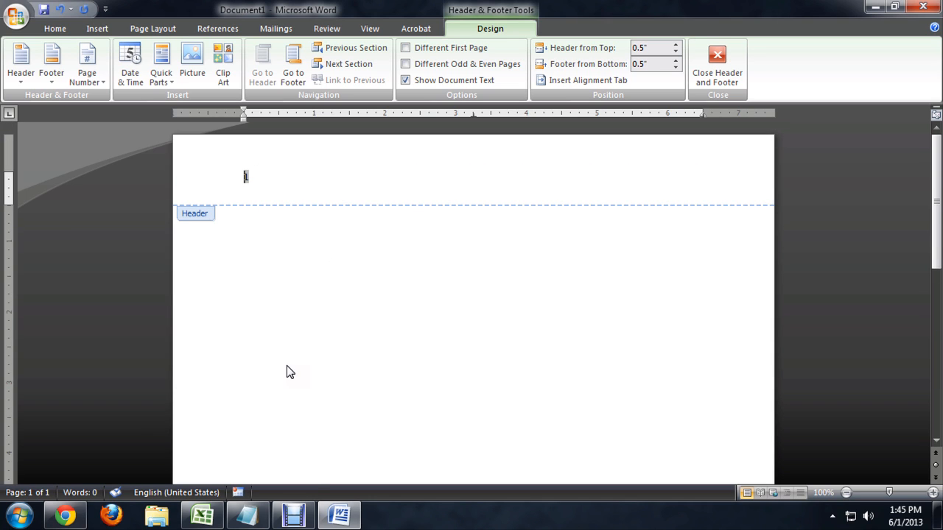
mouse_move(294, 212)
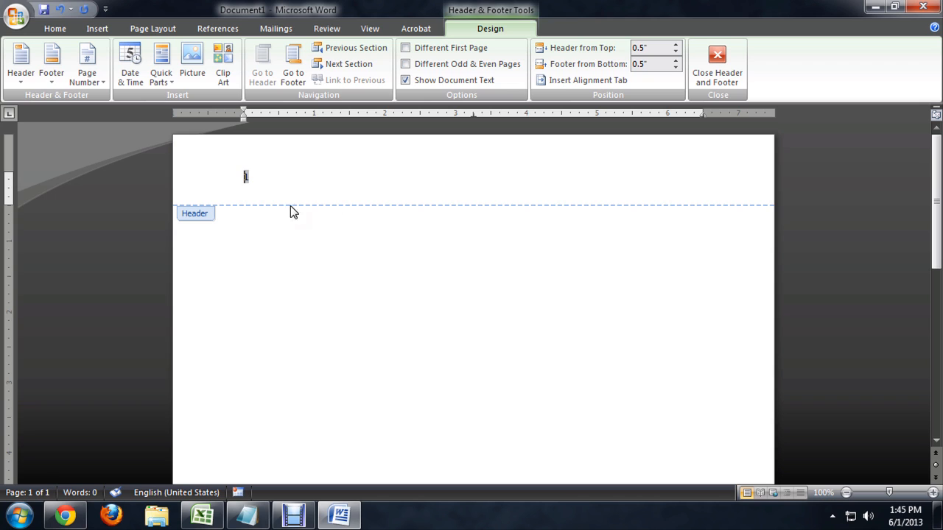
Step: Close the header, reopen it by double-clicking, and show the Page Number options
click(716, 66)
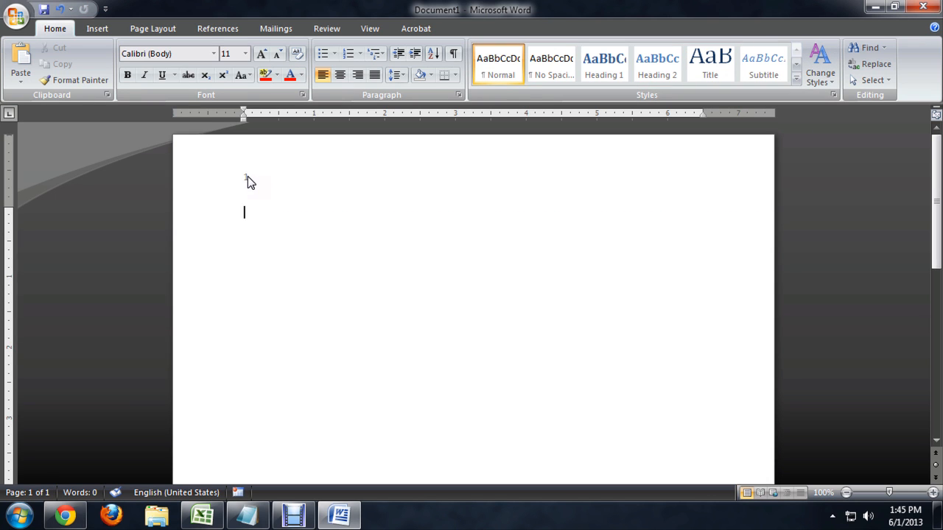
double_click(246, 177)
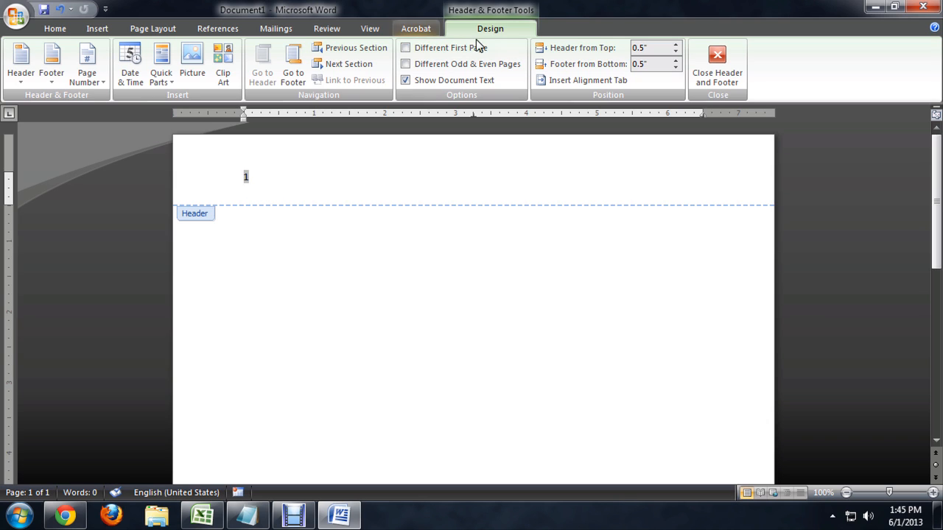
mouse_move(450, 47)
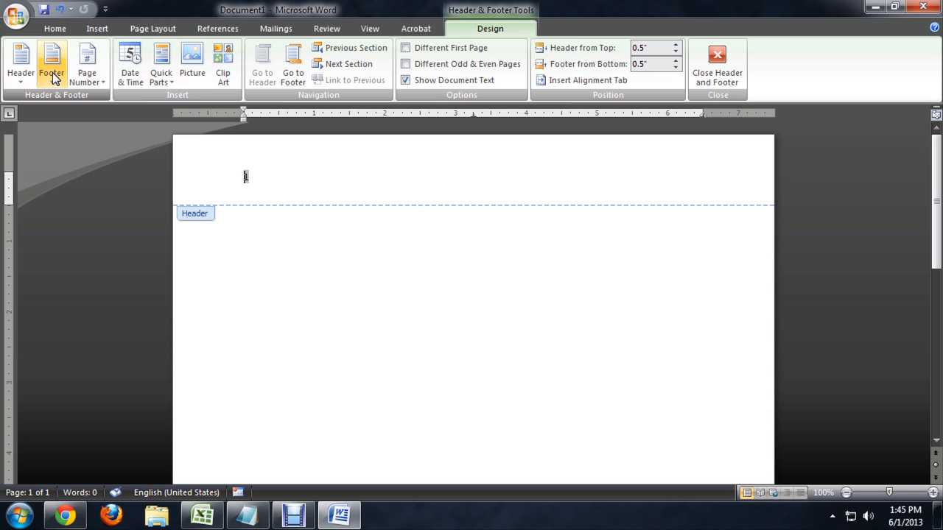
click(86, 65)
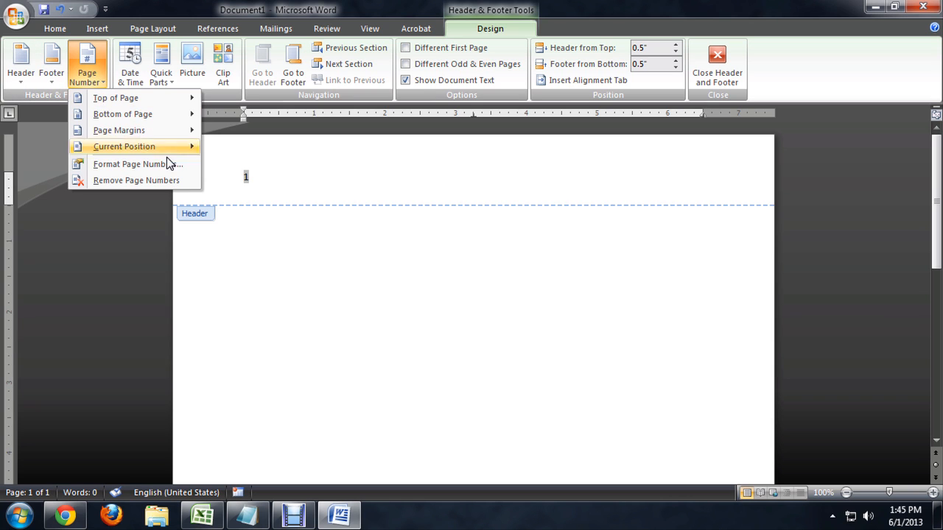
Step: Open Format Page Numbers and keep the '1, 2, 3' number format
click(131, 164)
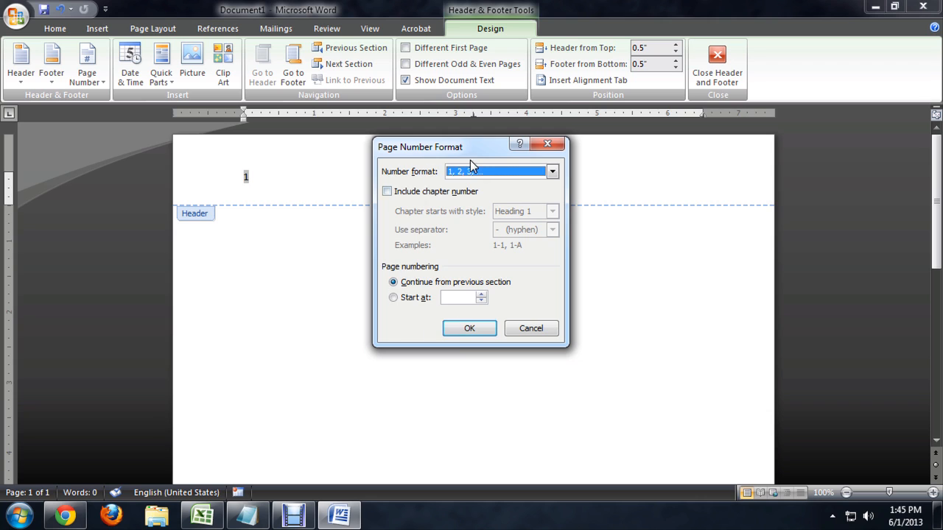
click(553, 170)
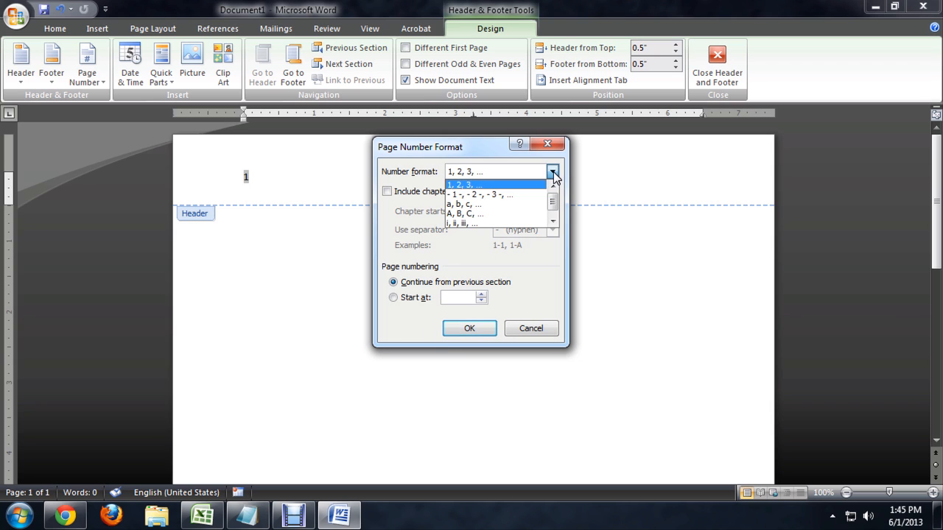
mouse_move(478, 213)
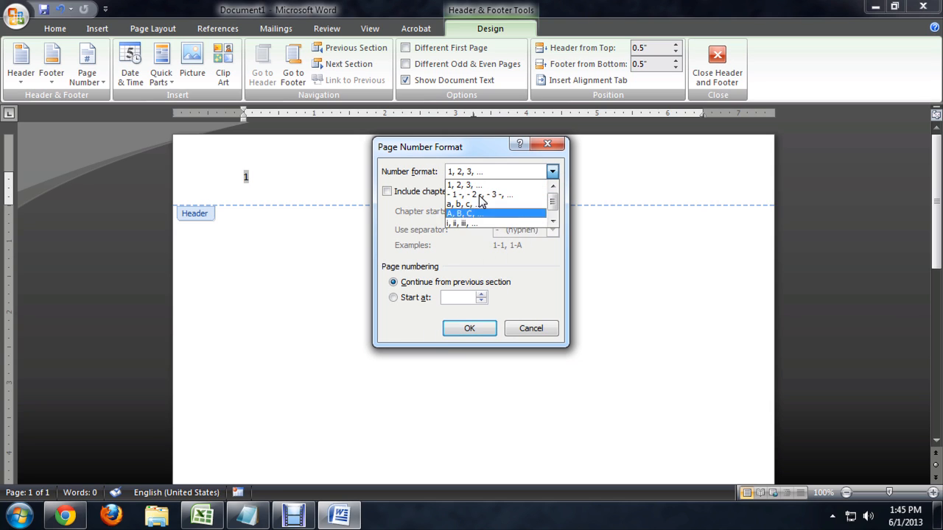
click(462, 184)
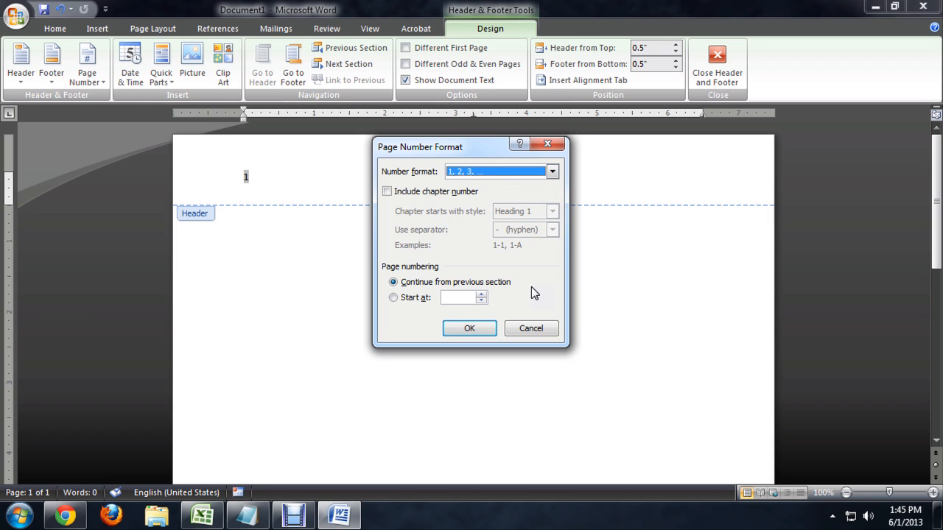
mouse_move(531, 329)
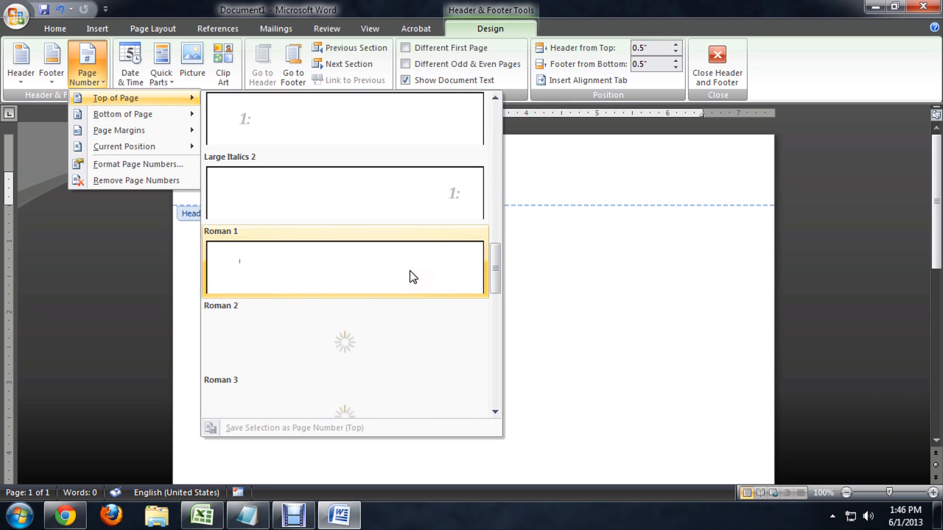
Step: Apply the centered Tildes page number (~ 1 ~) and close the header
scroll(down, 3)
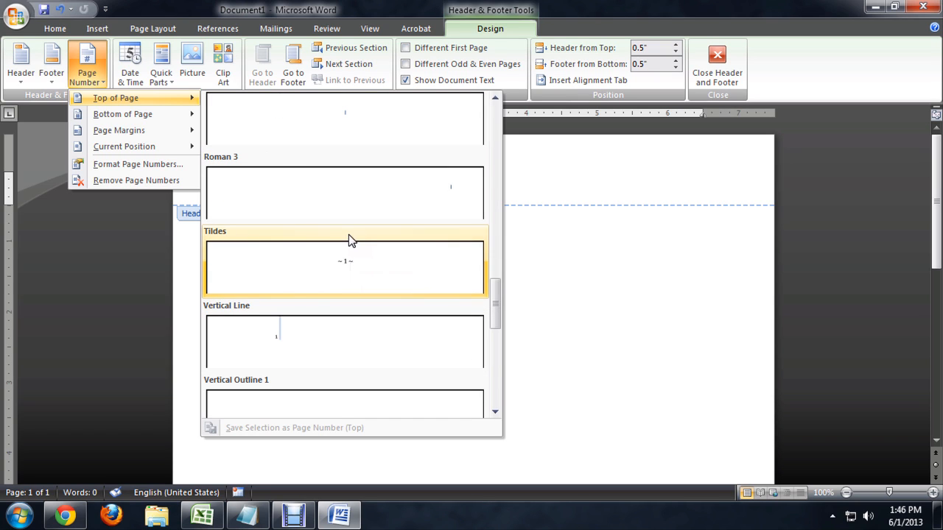
mouse_move(371, 269)
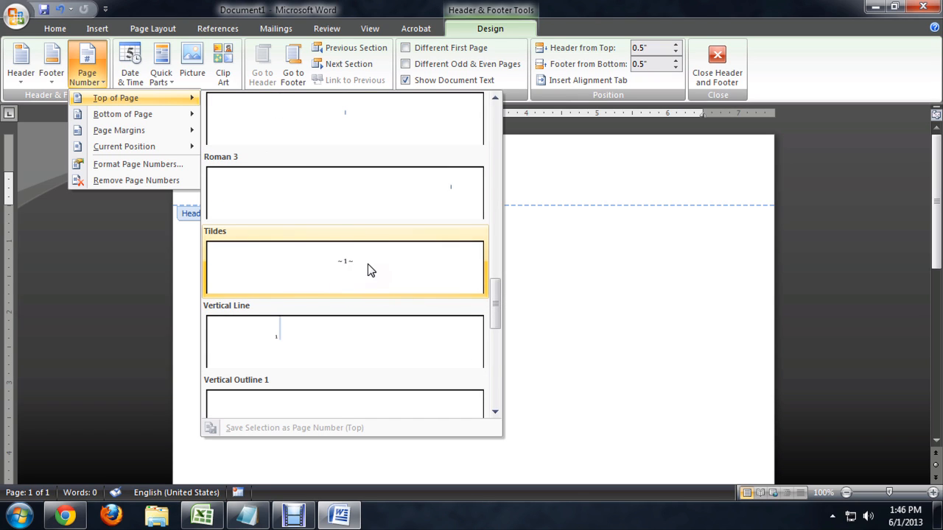
mouse_move(326, 270)
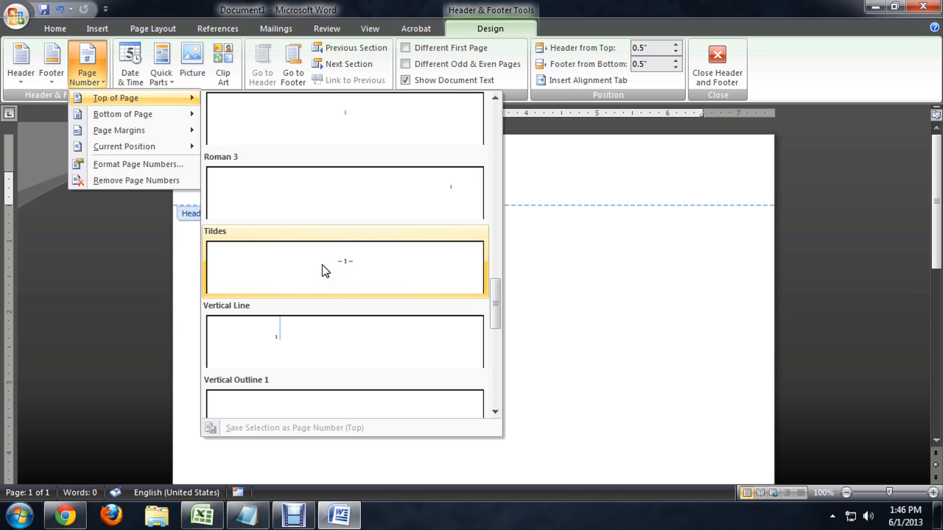
click(343, 267)
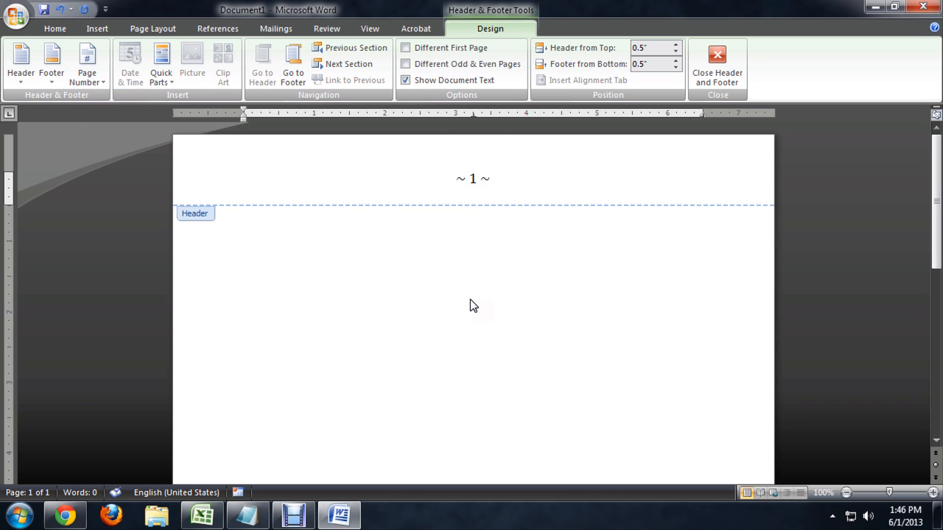
click(716, 66)
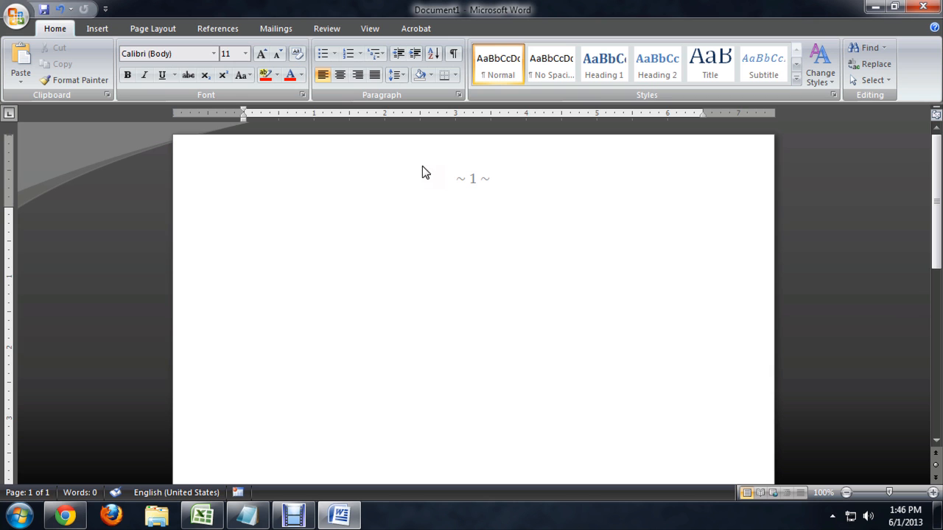